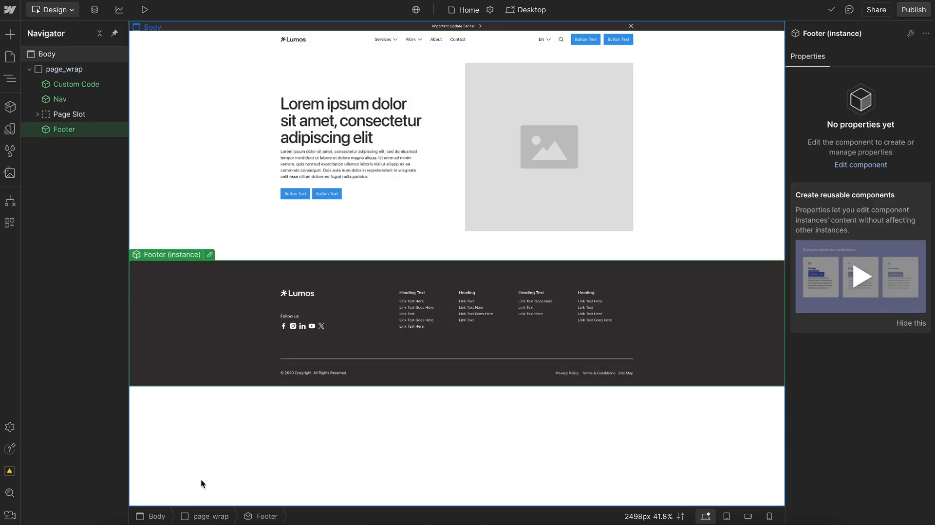
mouse_move(266, 505)
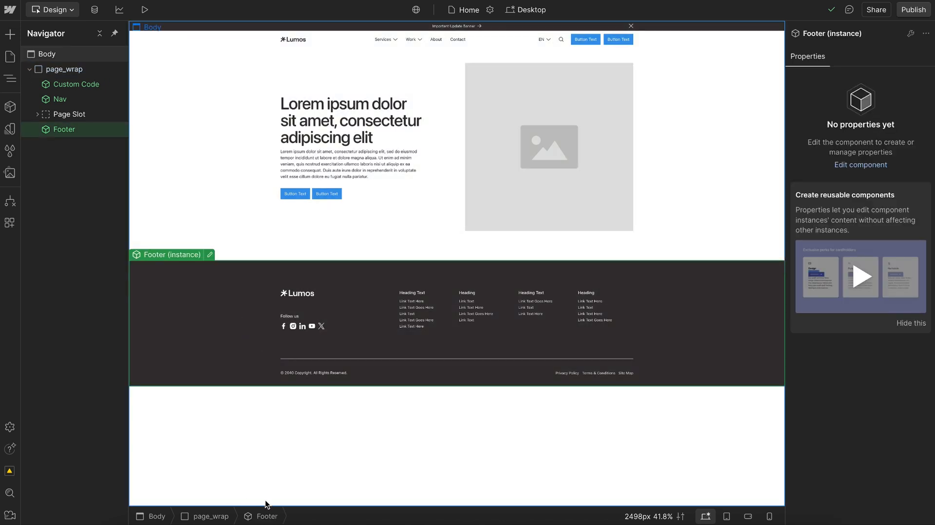
Select page_wrap from the breadcrumb bar to show its style properties
left_click(65, 69)
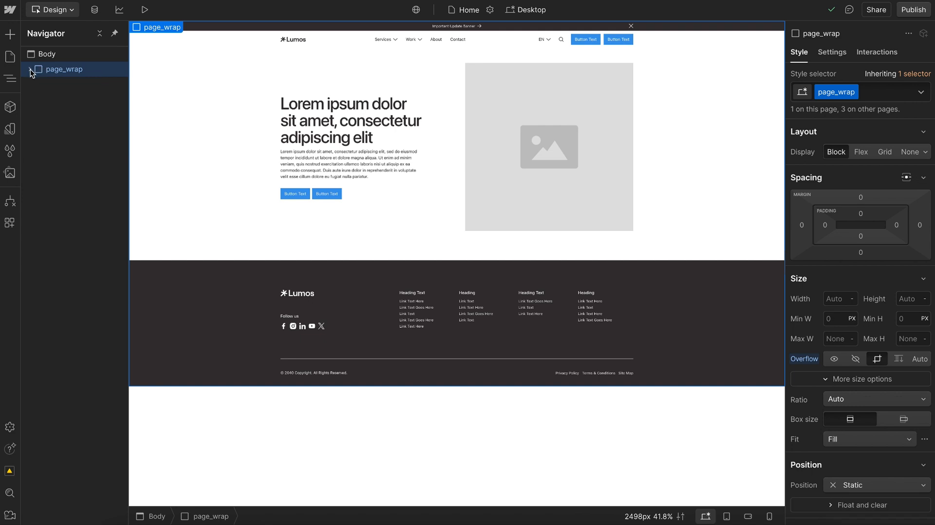
Give page_wrap a minimum height of 100 SVH
left_click(31, 69)
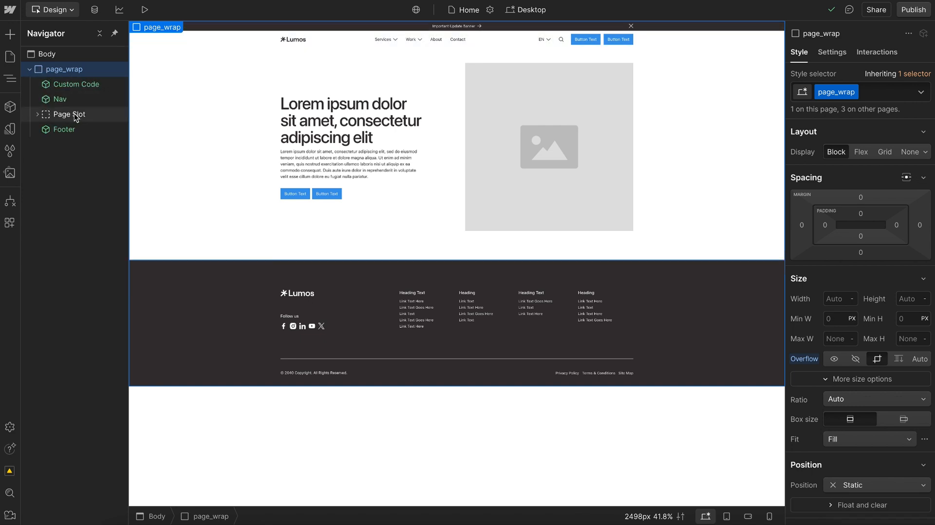
left_click(67, 69)
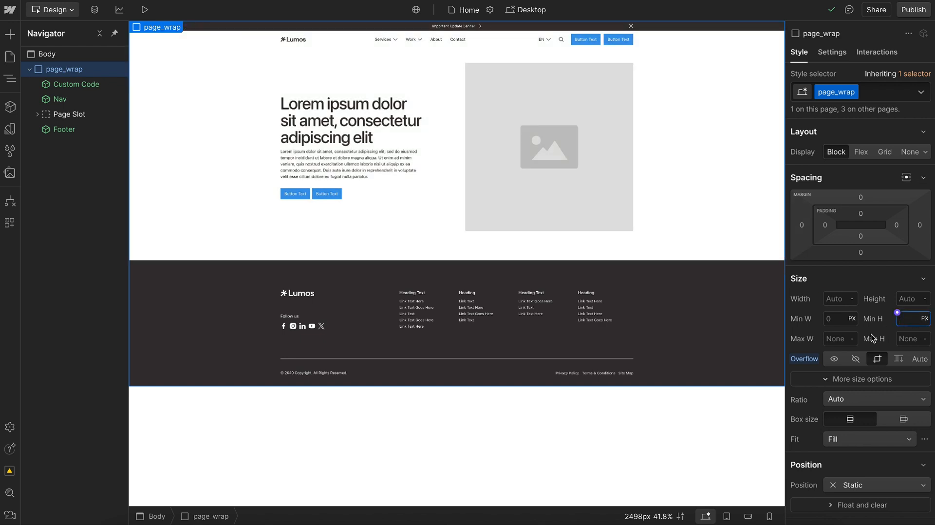
type("100")
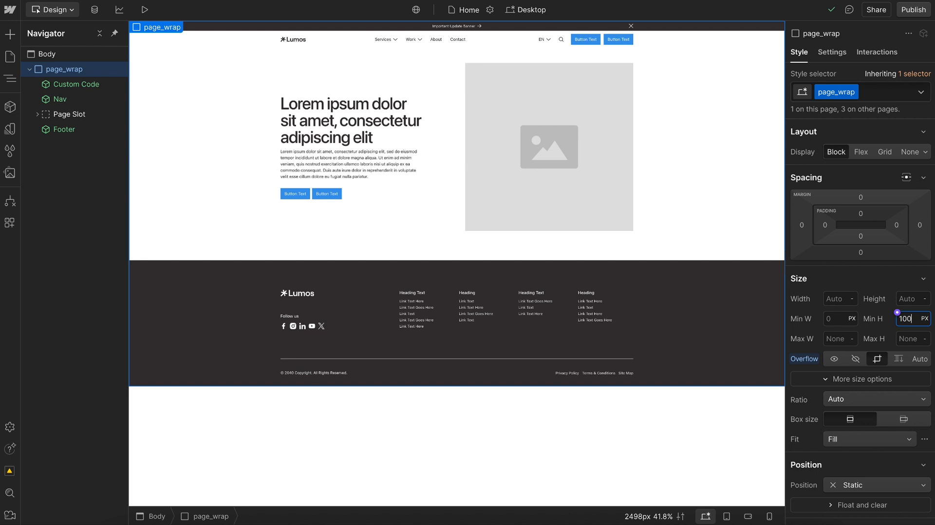
left_click(926, 319)
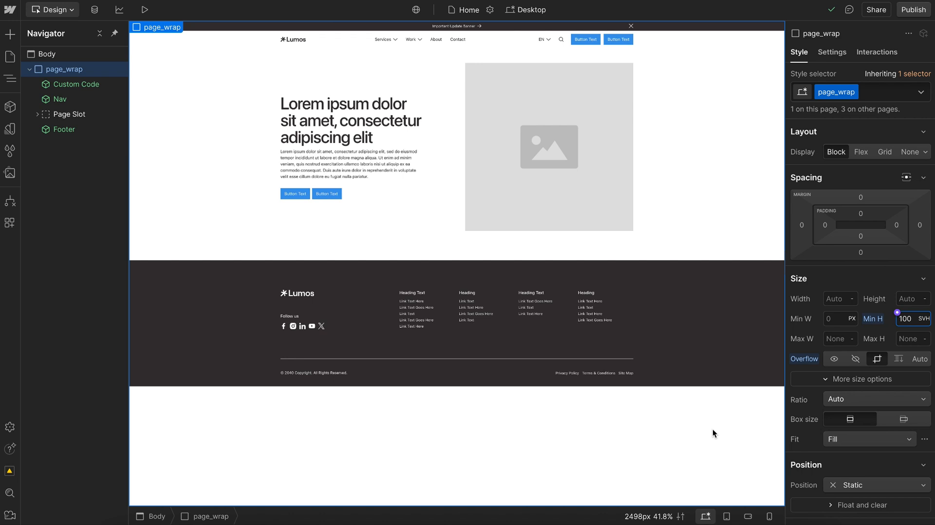
mouse_move(879, 325)
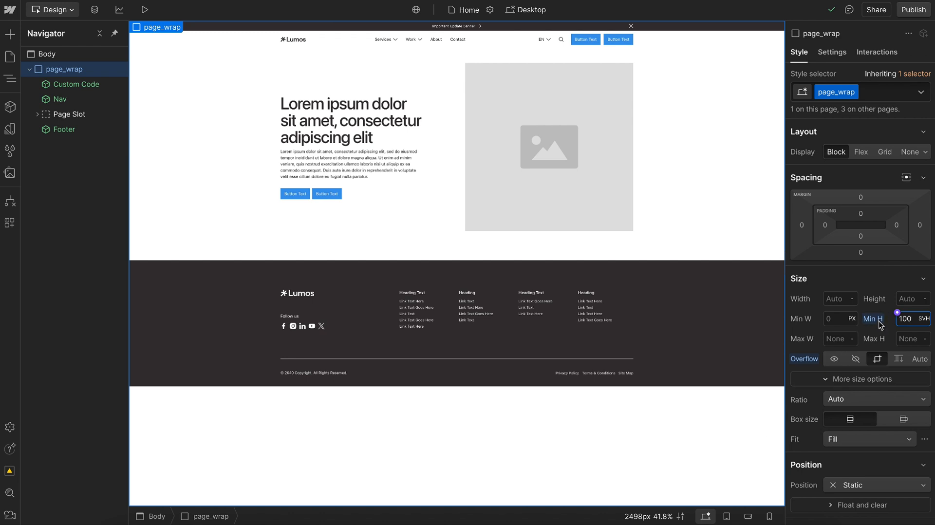
mouse_move(861, 152)
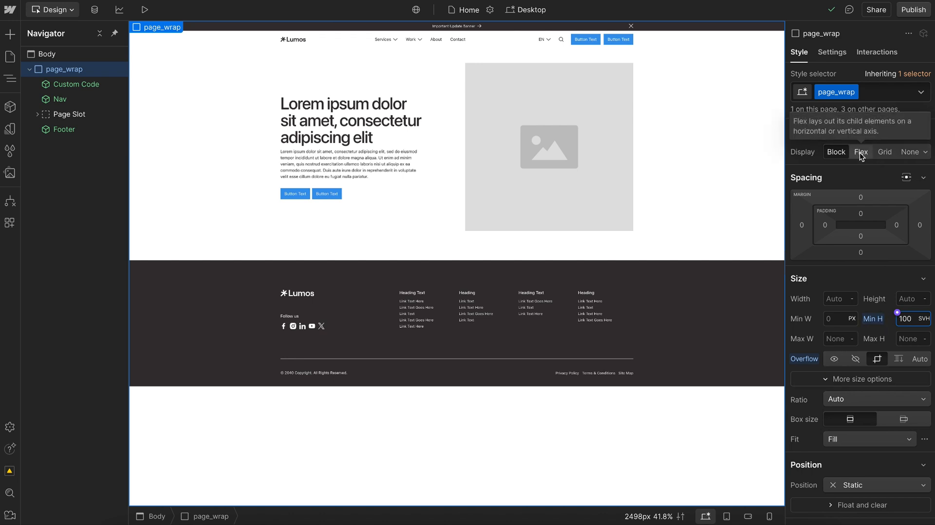
Make page_wrap a vertical flex column, then select the Page Slot element
left_click(861, 152)
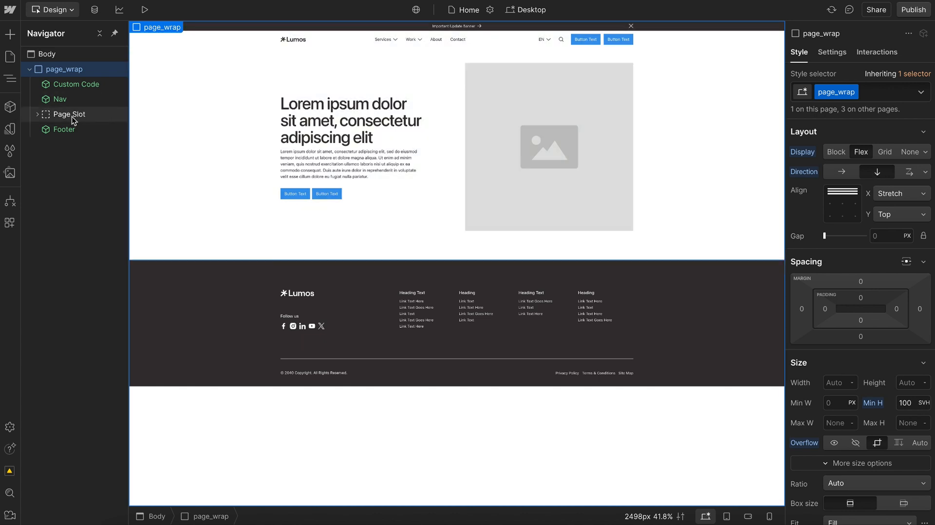
left_click(68, 114)
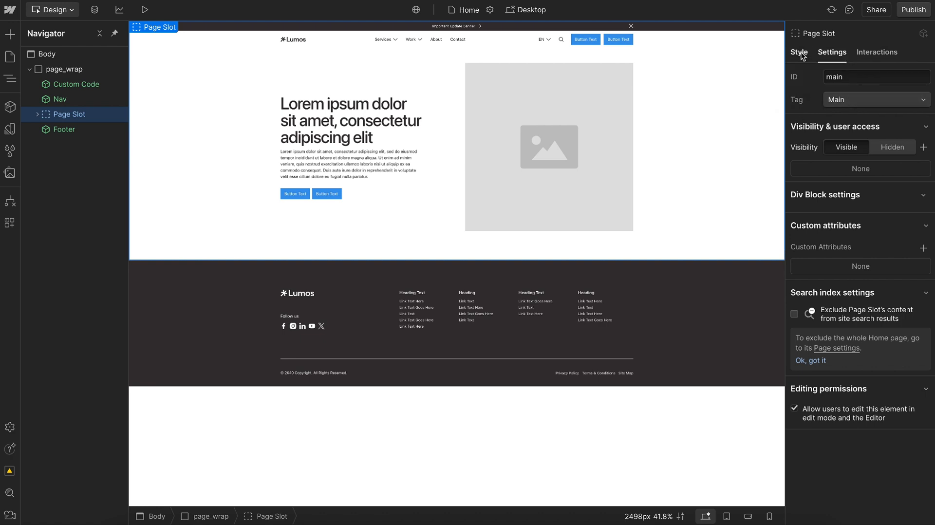
Set Page Slot's flex-child sizing to Grow so it fills the remaining height
left_click(799, 52)
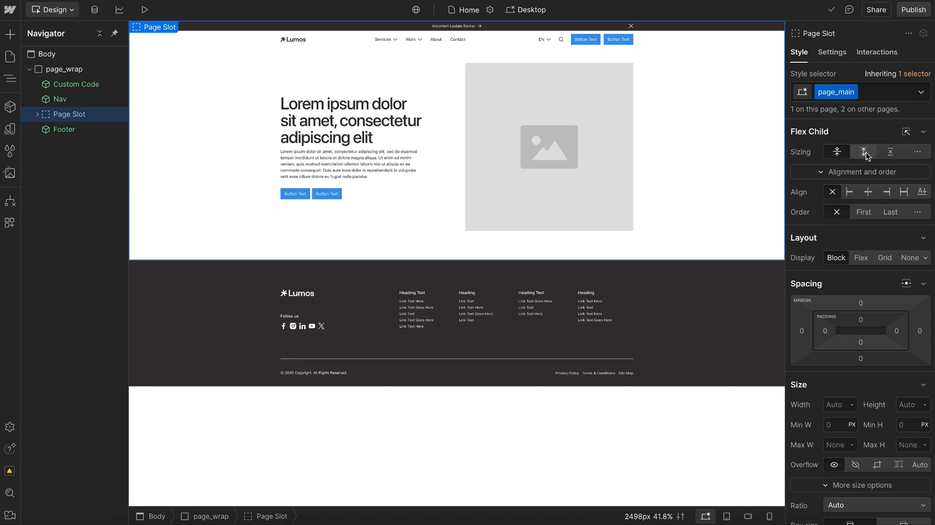
left_click(864, 152)
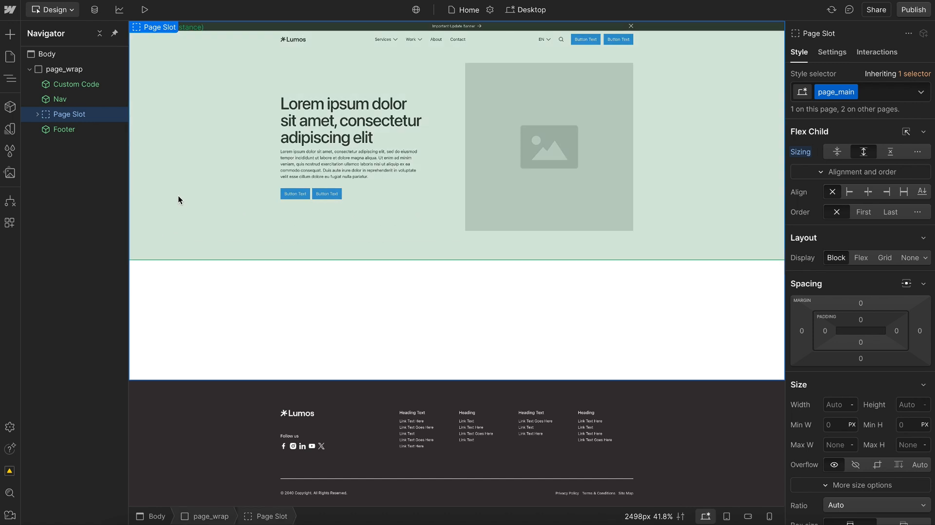
mouse_move(198, 155)
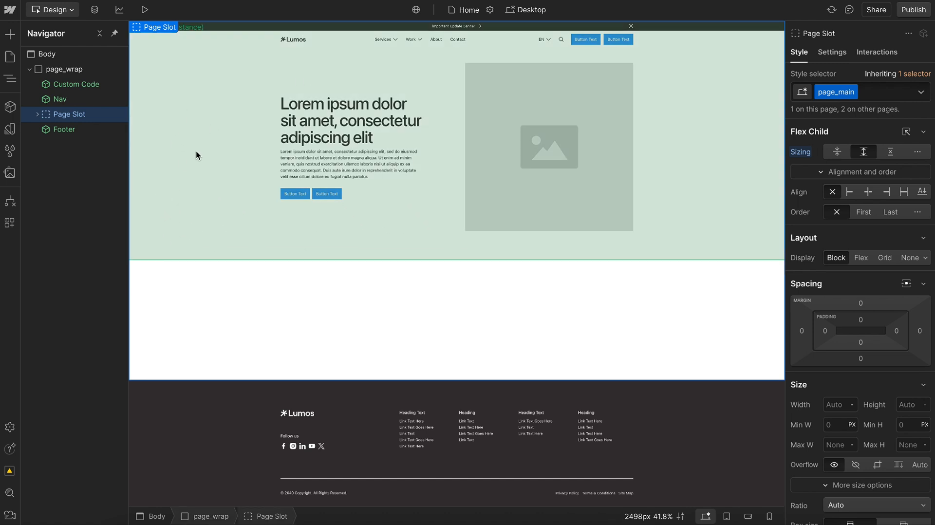
mouse_move(104, 159)
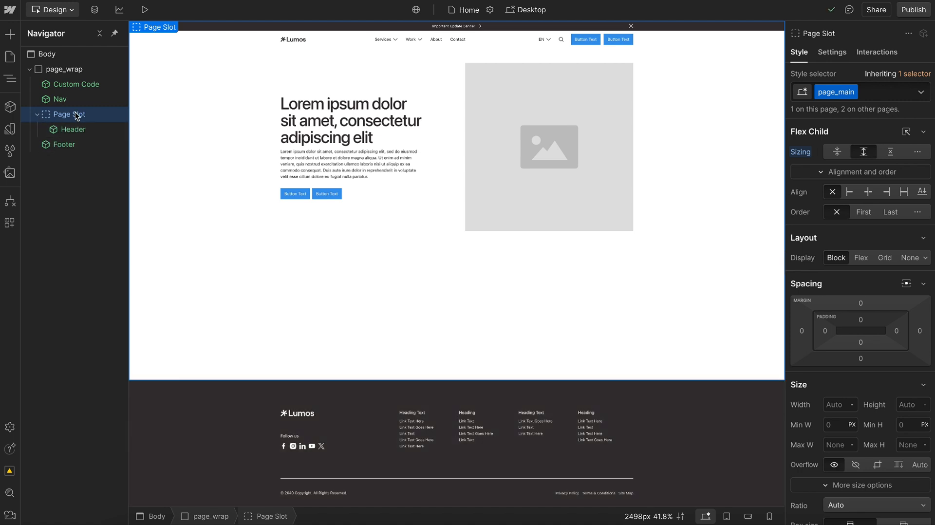
Make Page Slot a flex container with vertical direction
left_click(862, 257)
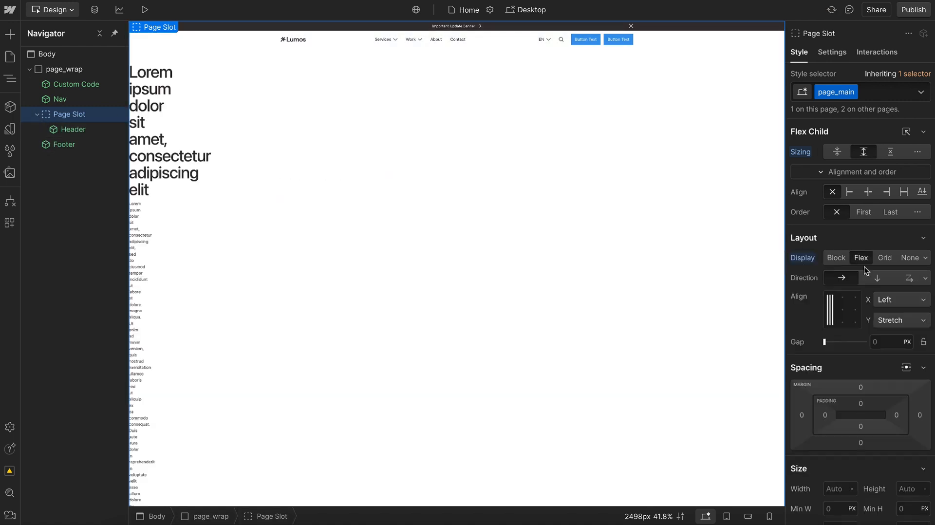
left_click(841, 277)
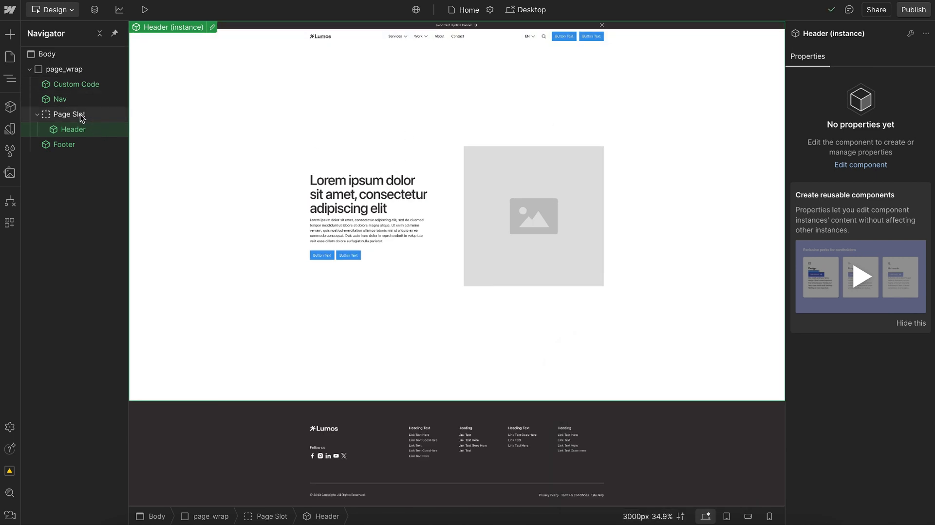
left_click(60, 99)
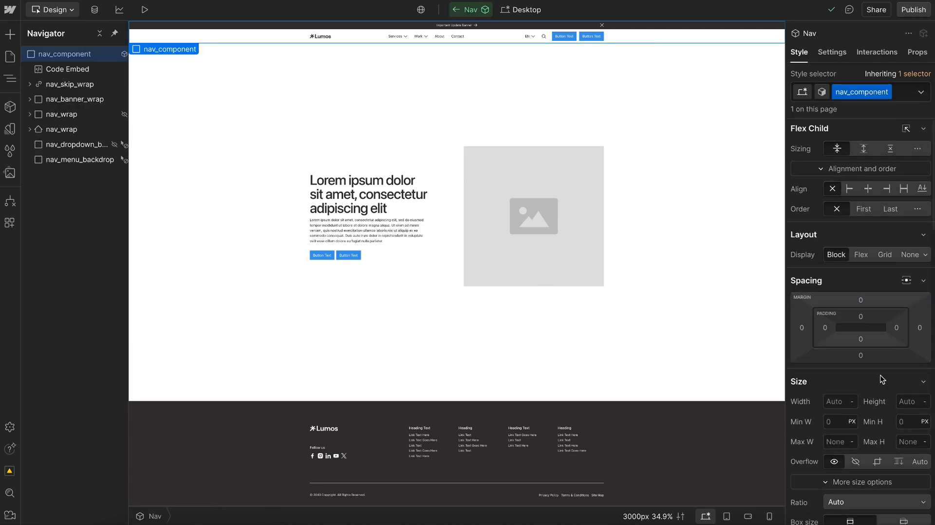
scroll("down", 3)
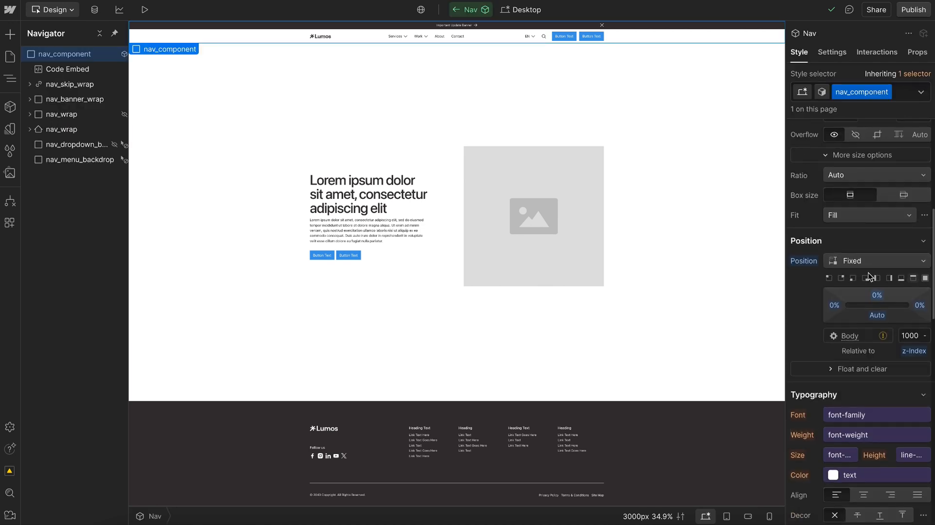
left_click(876, 261)
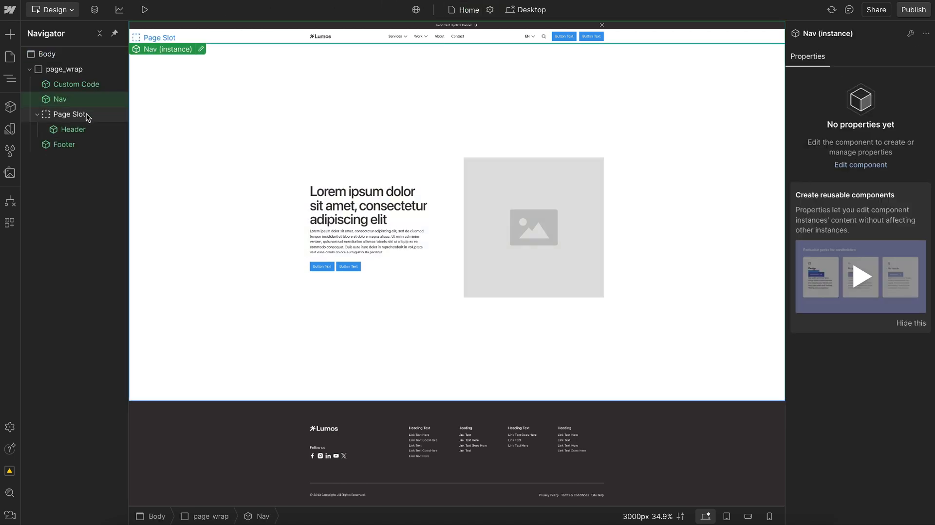
left_click(71, 114)
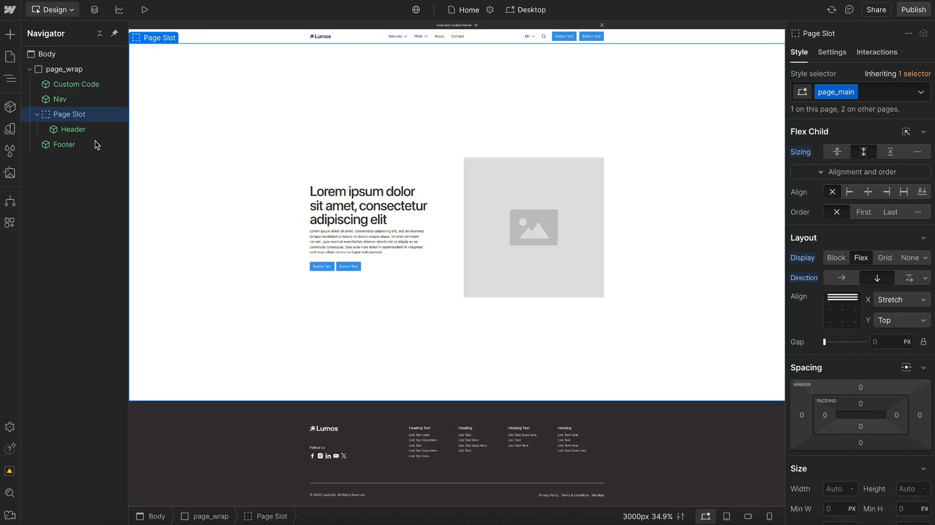
left_click(73, 129)
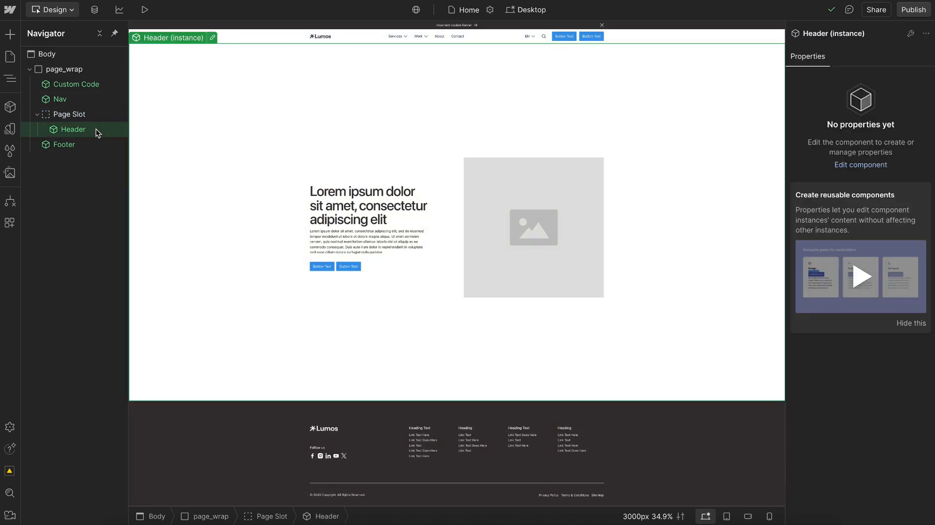